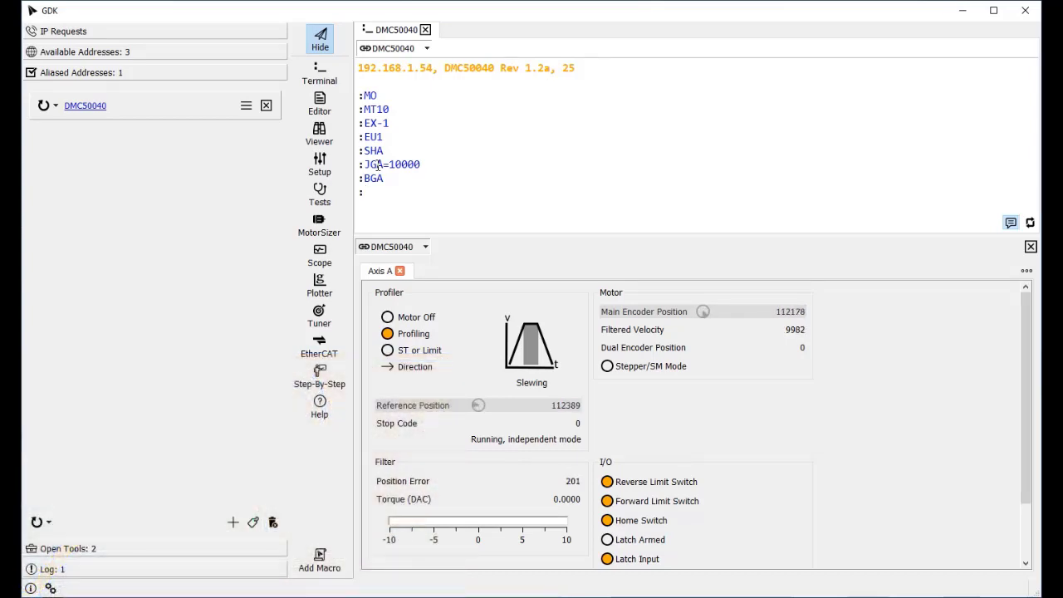
pyautogui.write('STA')
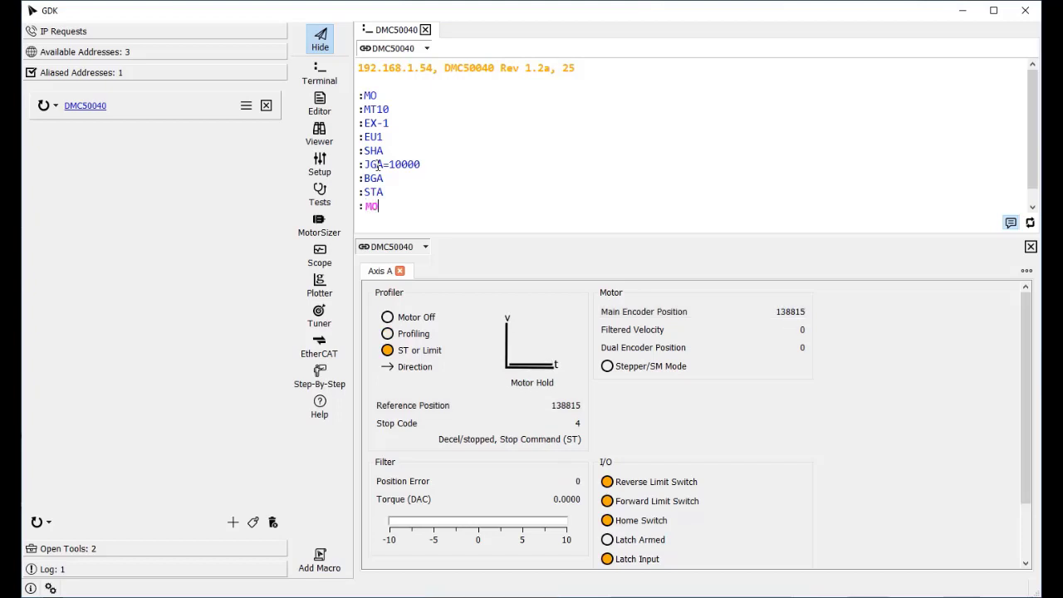
pyautogui.write('MOA')
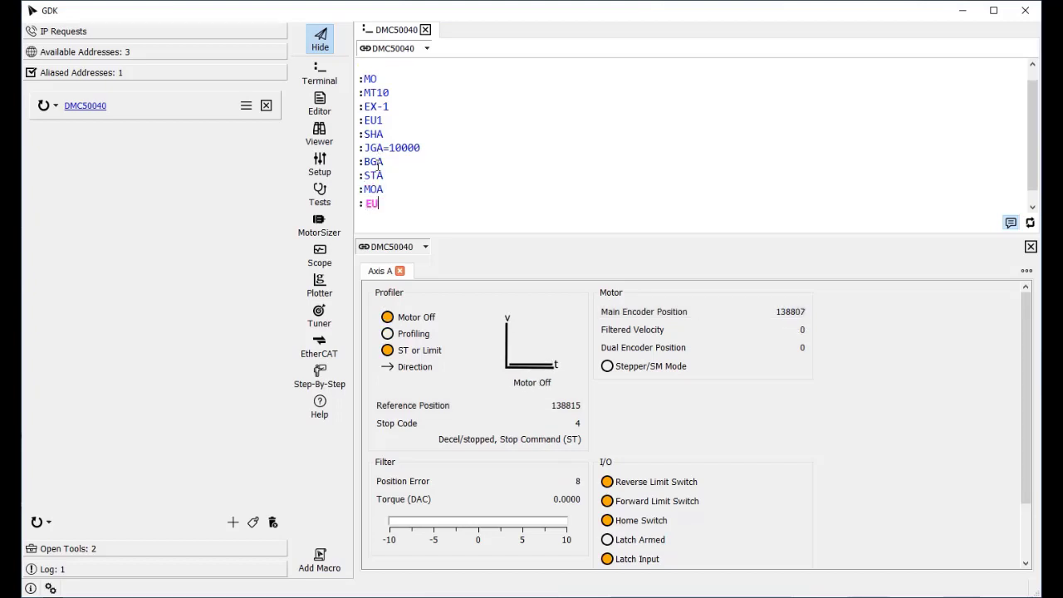